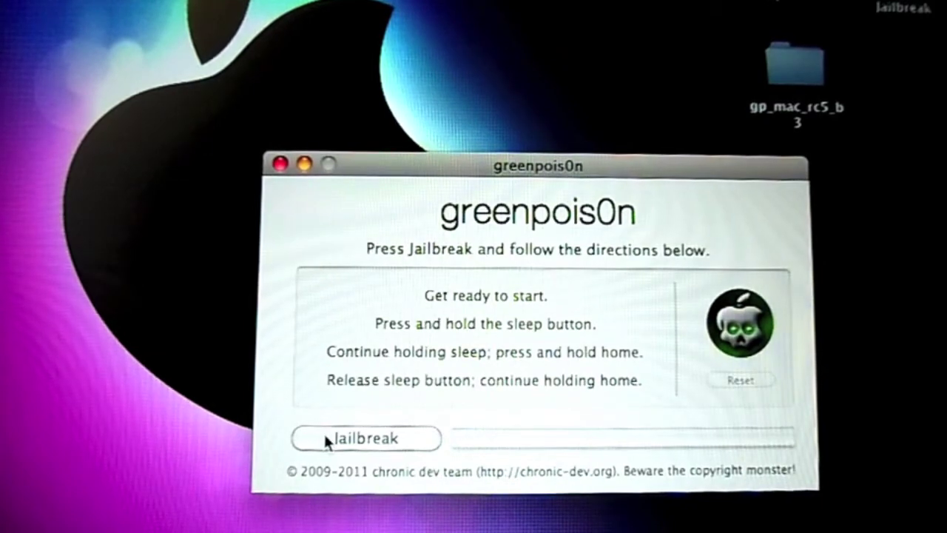
Start the greenpois0n jailbreak so the DFU countdown runs while awaiting the device
click(366, 438)
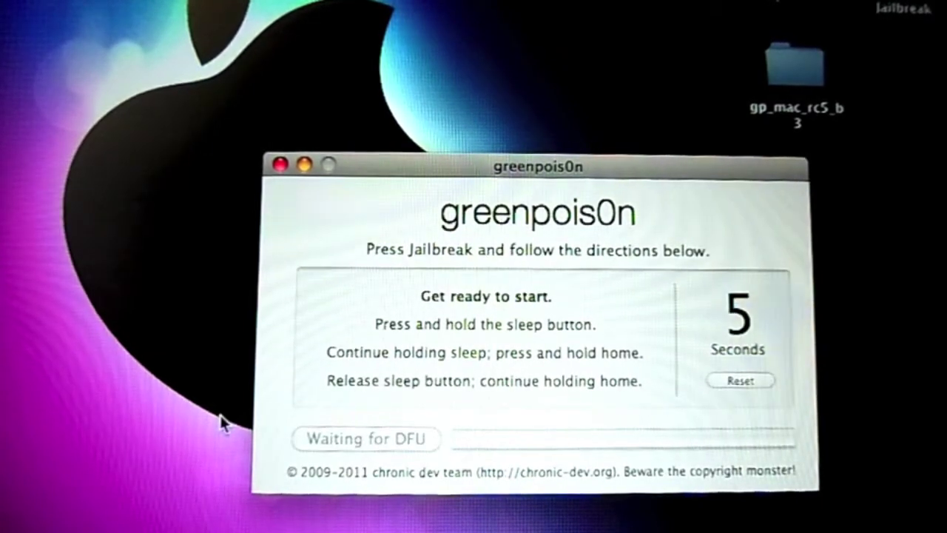